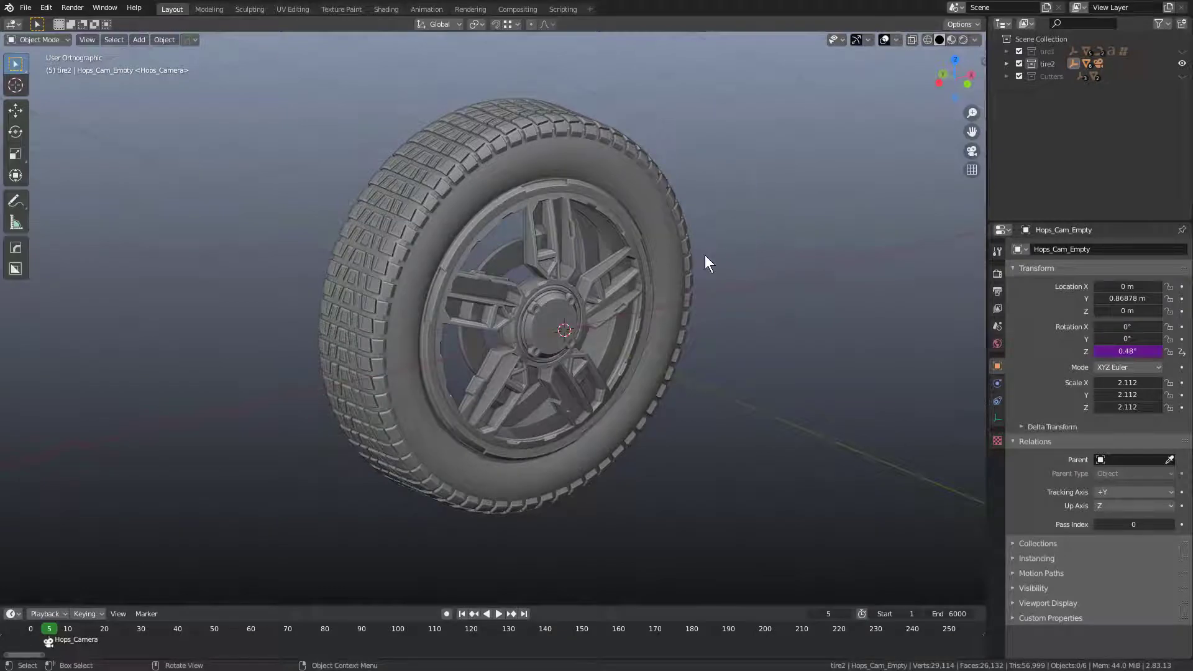
Select all tyre and rim objects of the wheel and hide the classic AccuShape lattice
key(a)
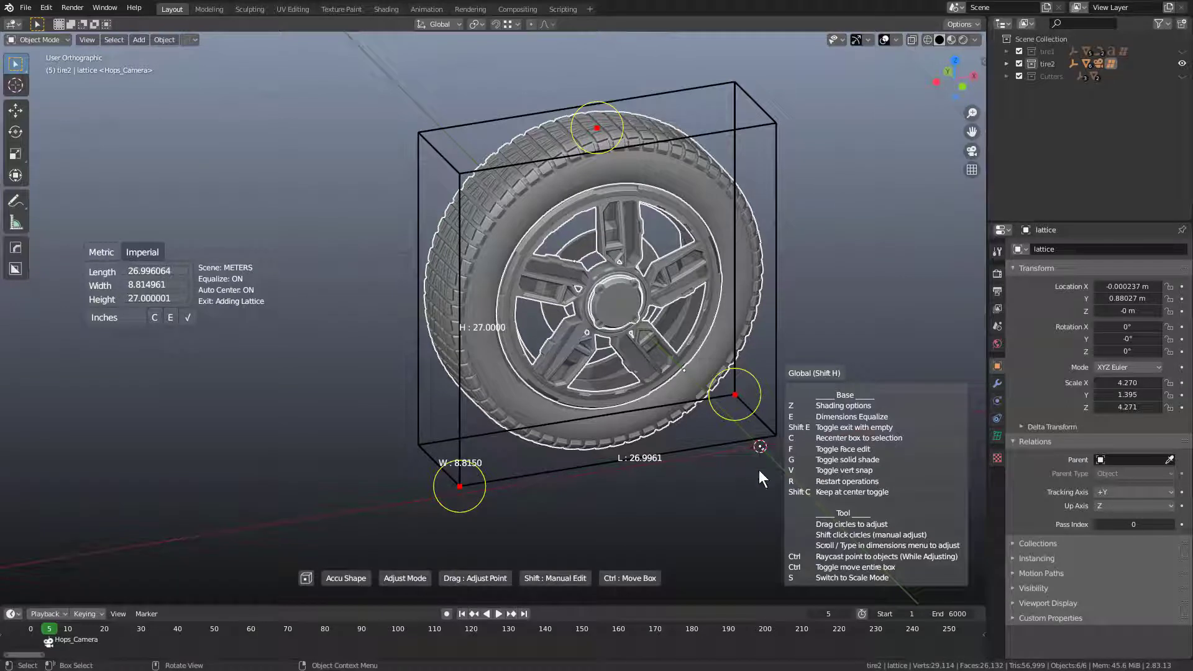
key(h)
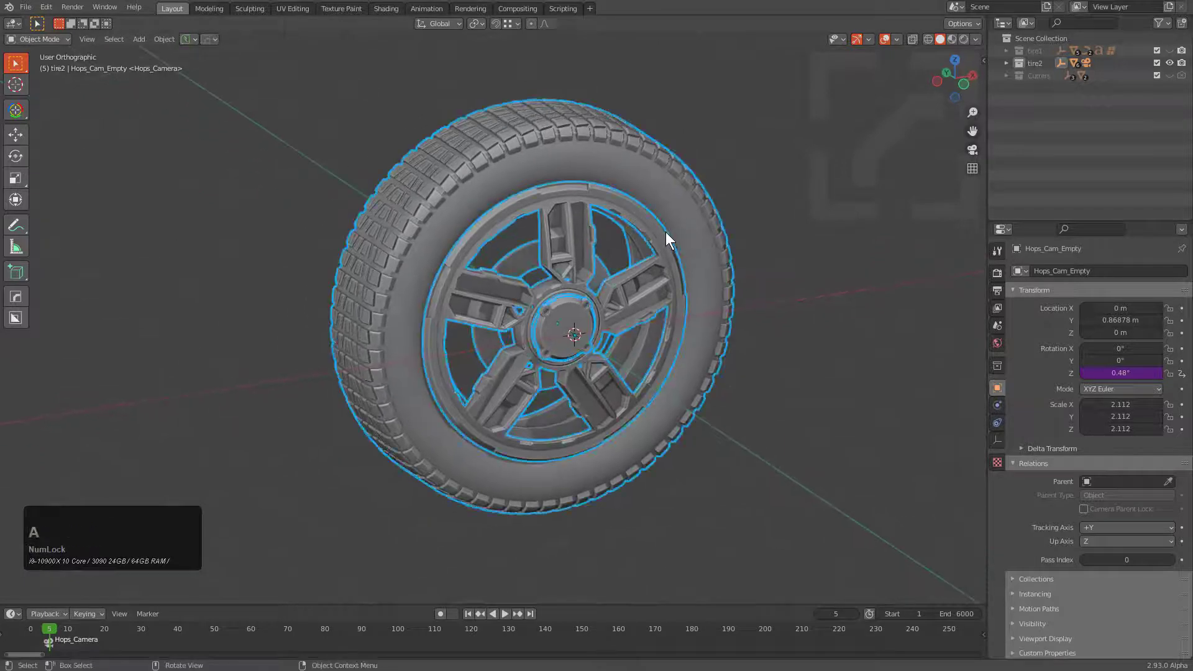
Wrap the wheel in an AccuShape V2 box measured in feet (about 14.01 × 4.58 × 14.01) with a repositioned anchor
click(667, 241)
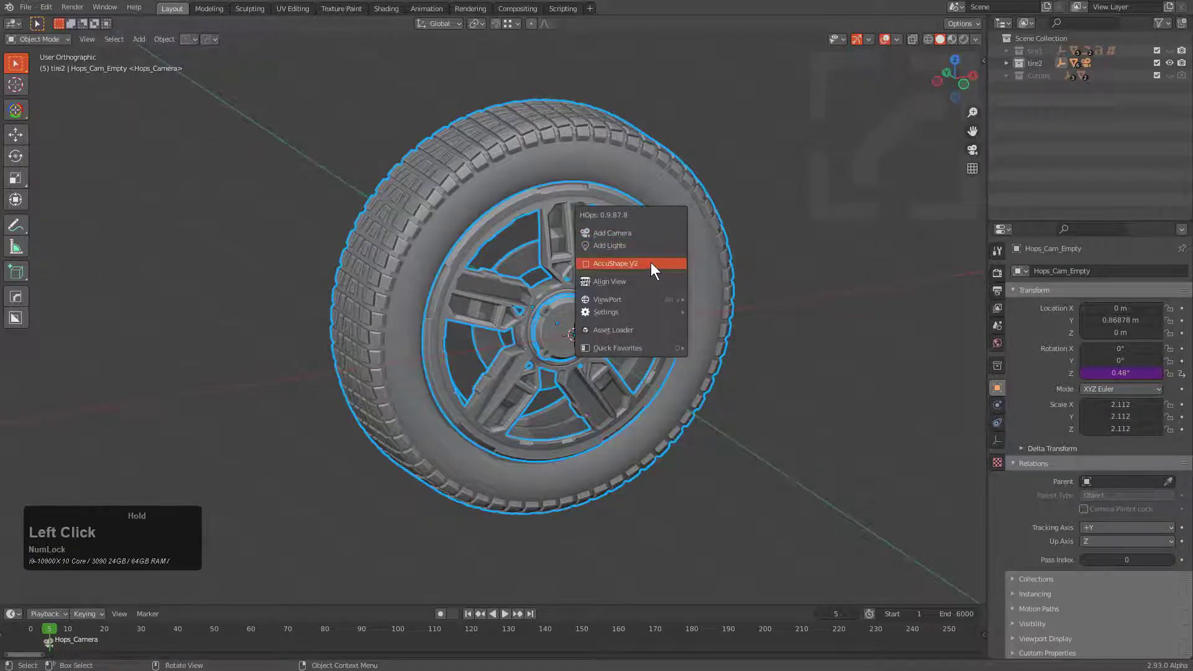
click(615, 263)
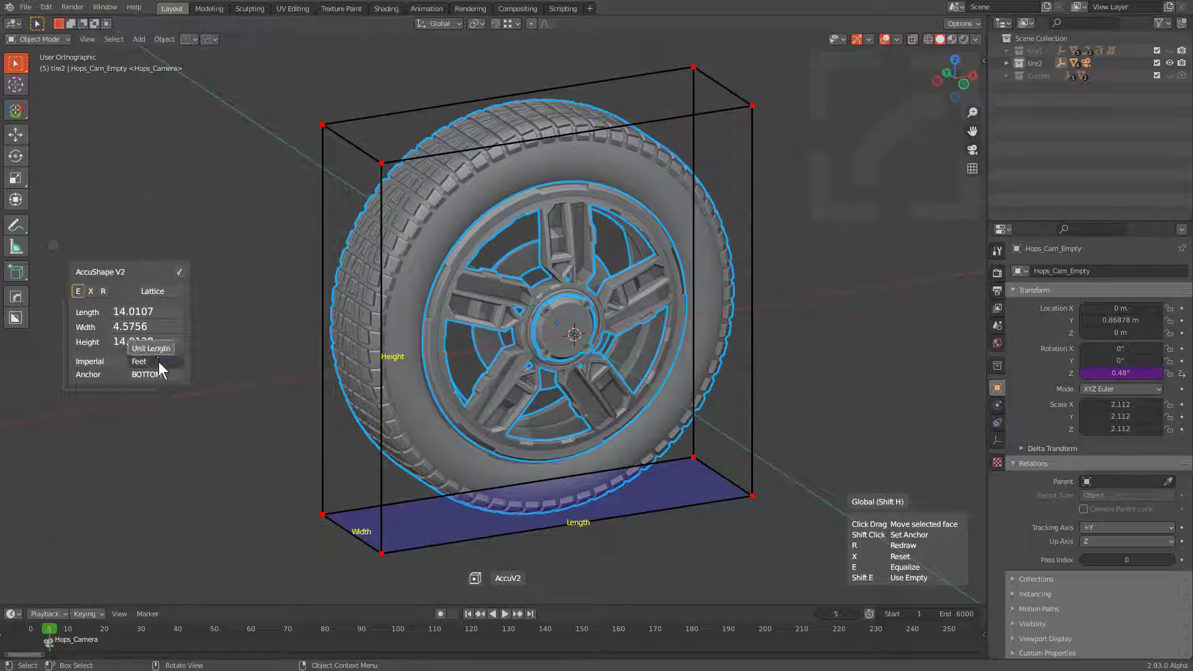
click(144, 374)
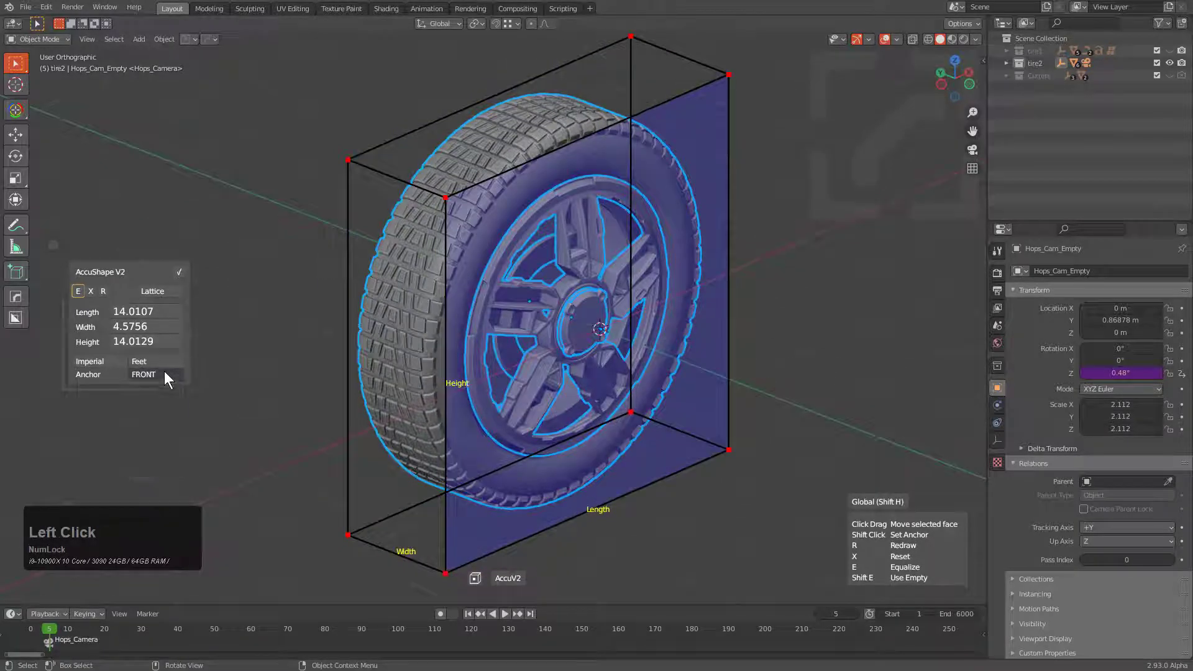
click(150, 374)
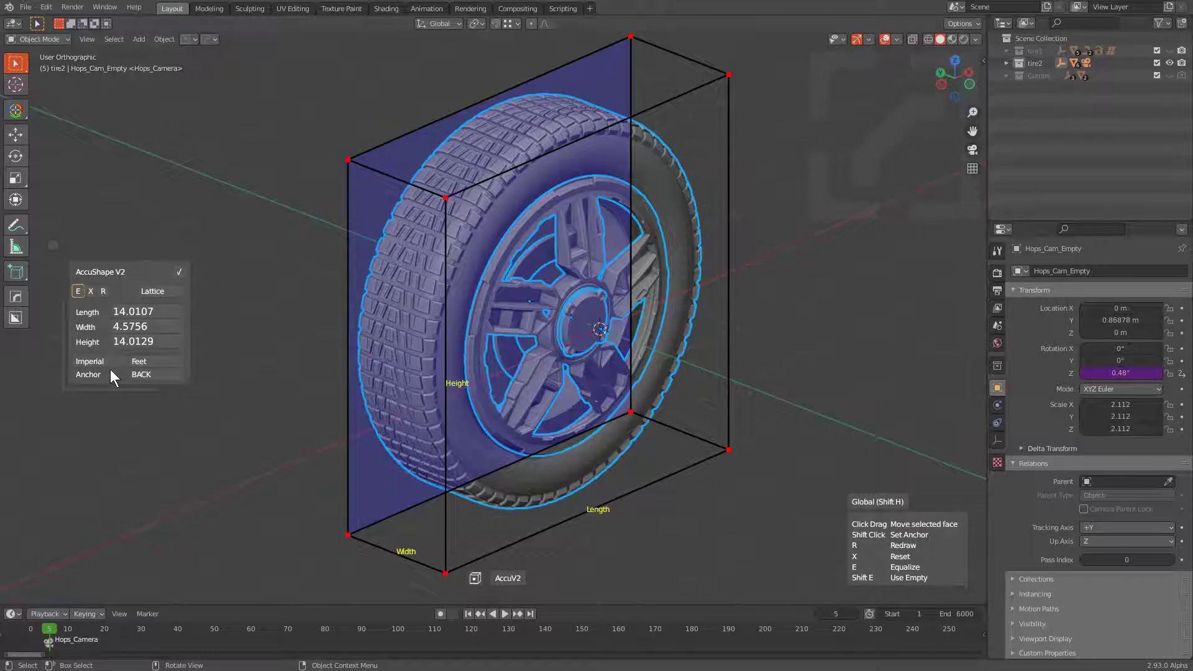
Cycle the Imperial unit until the box reads the wheel's size in inches
click(139, 360)
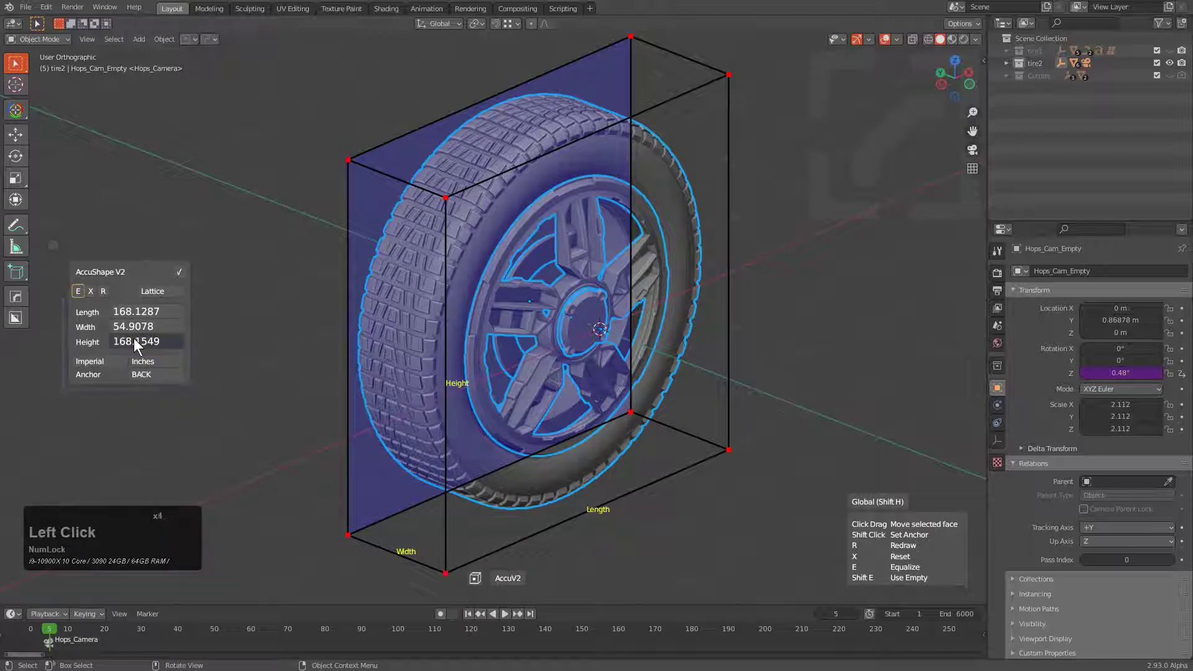
click(136, 340)
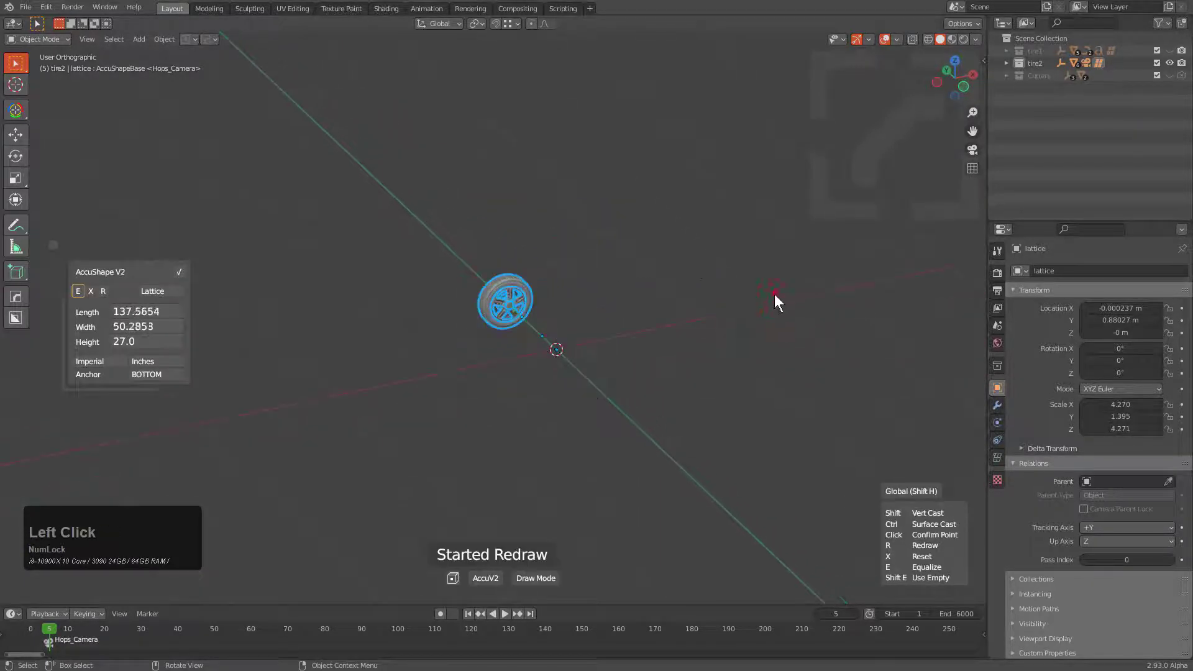
Redraw the box at a 27-inch height and delete the leftover lattice.001
click(775, 293)
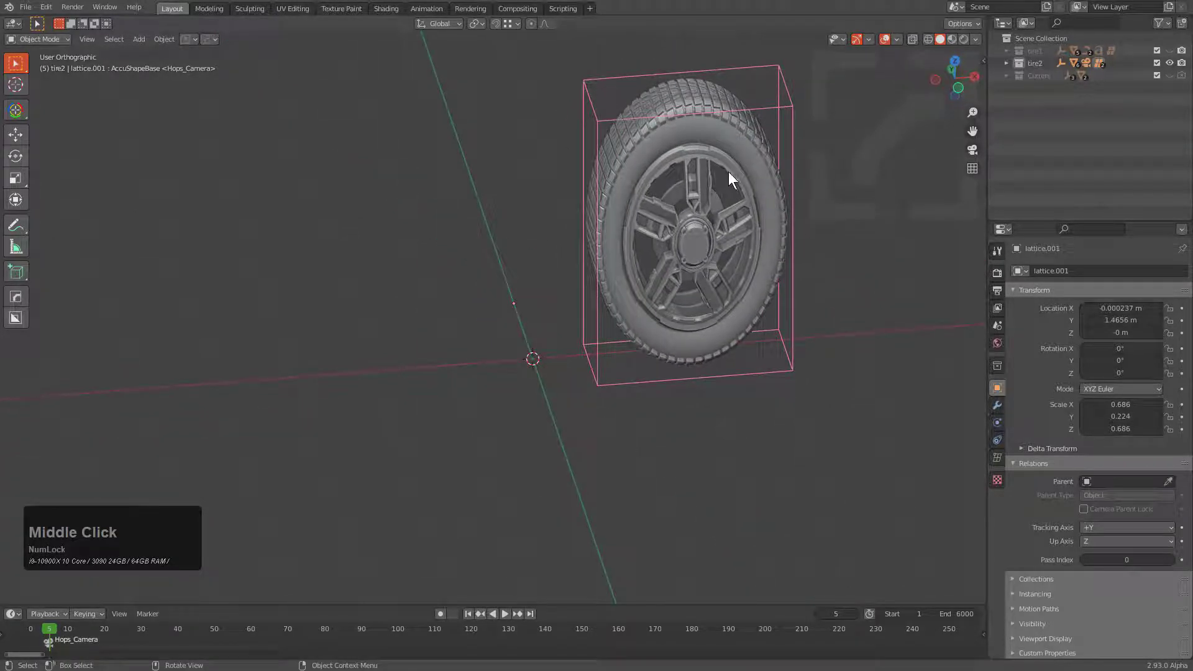
key(X)
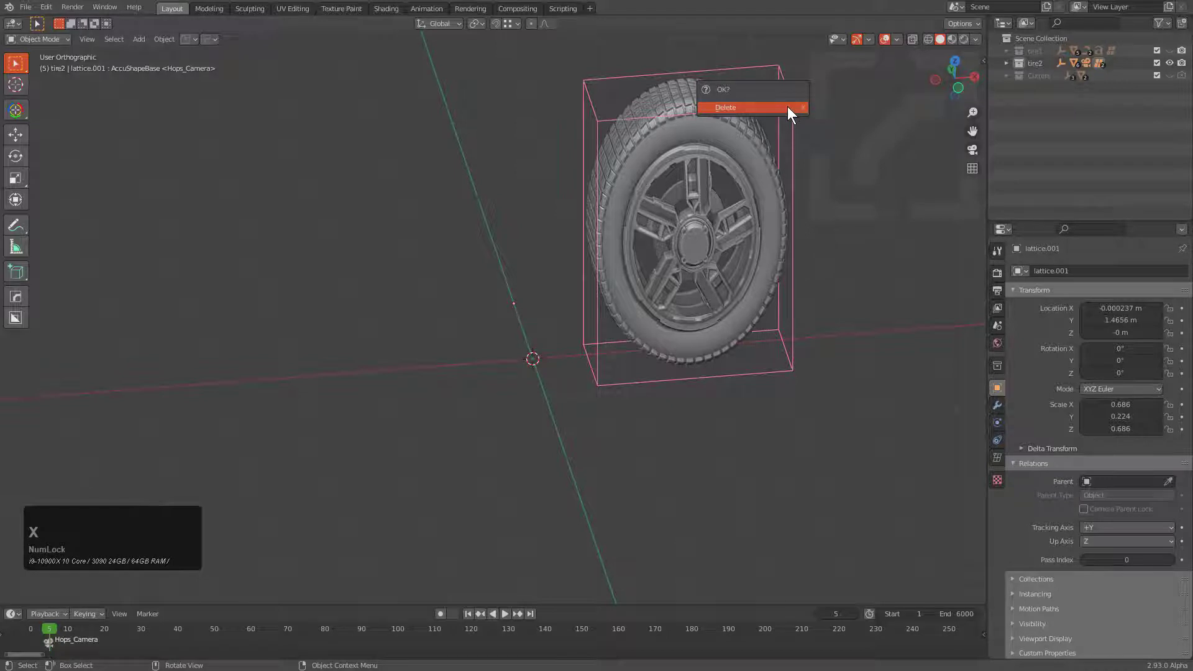
click(749, 107)
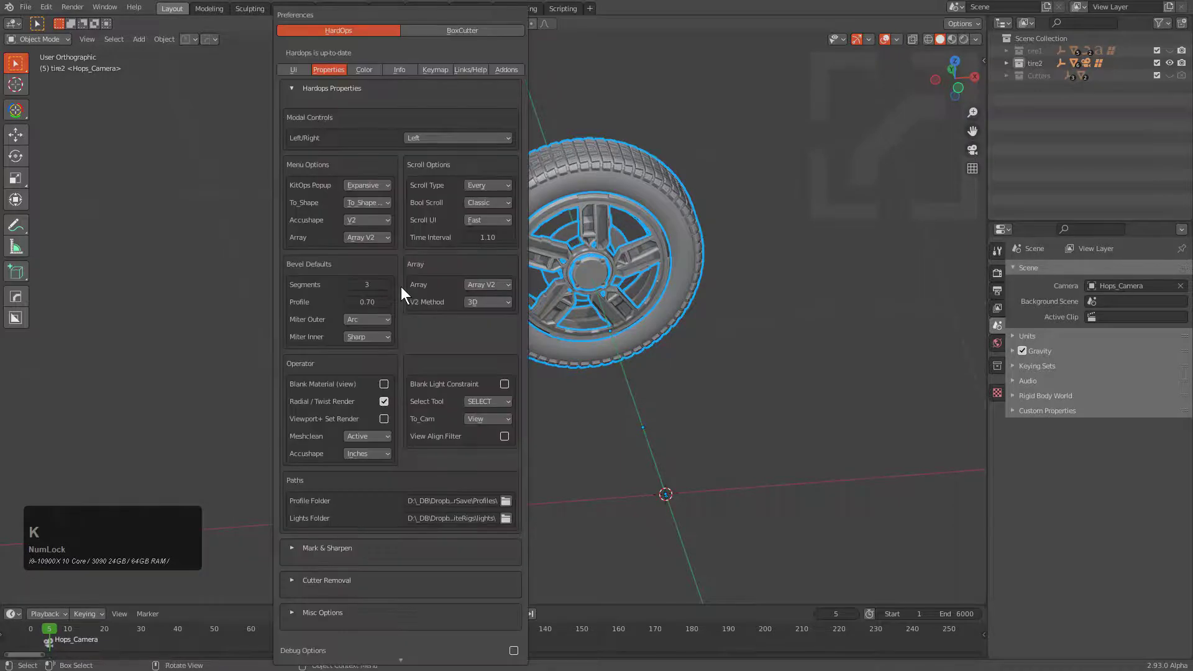
mouse_move(356, 221)
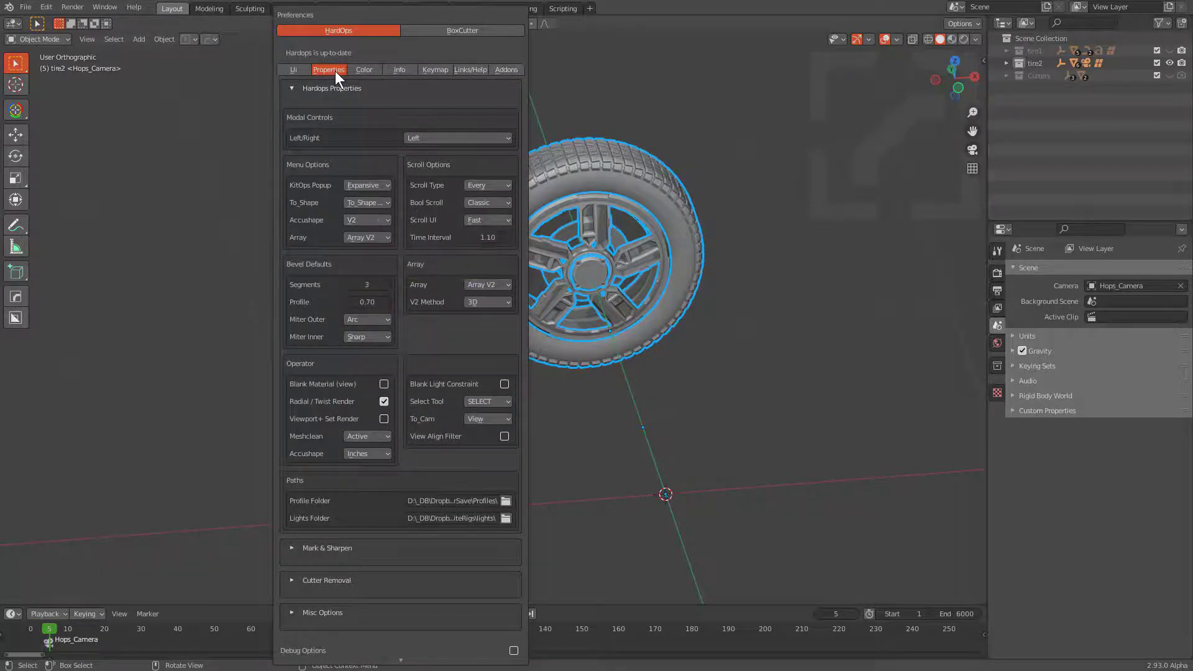
Show the Accushape Classic/V2 choices in HardOps preferences and keep V2
click(366, 220)
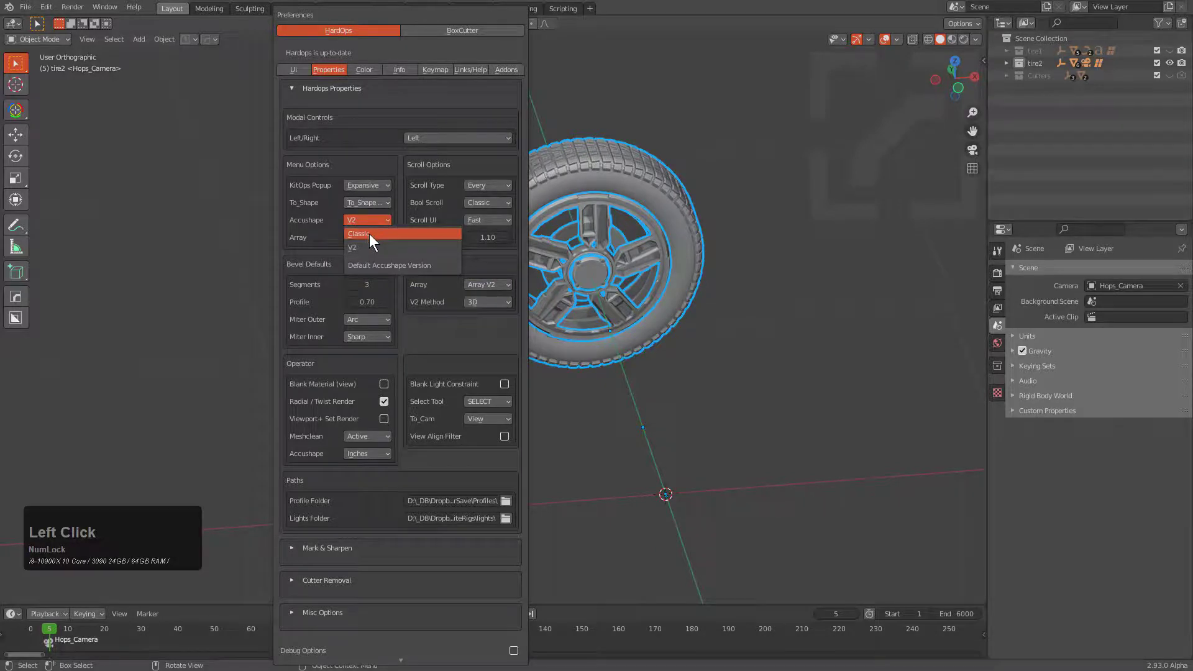
click(352, 248)
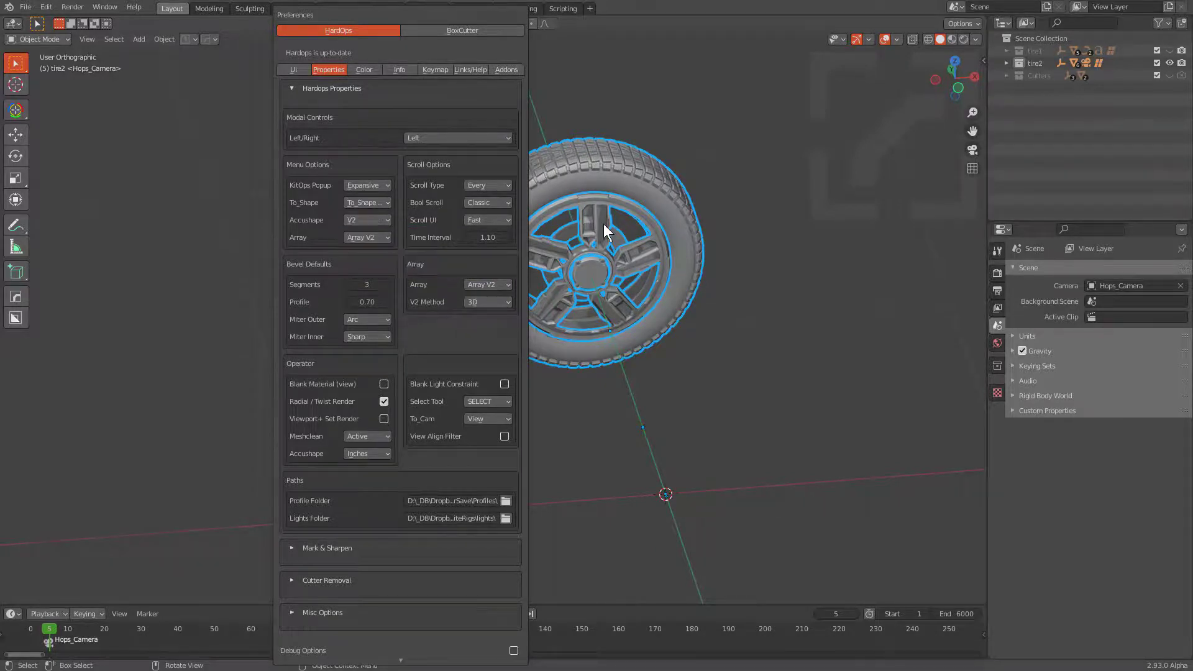